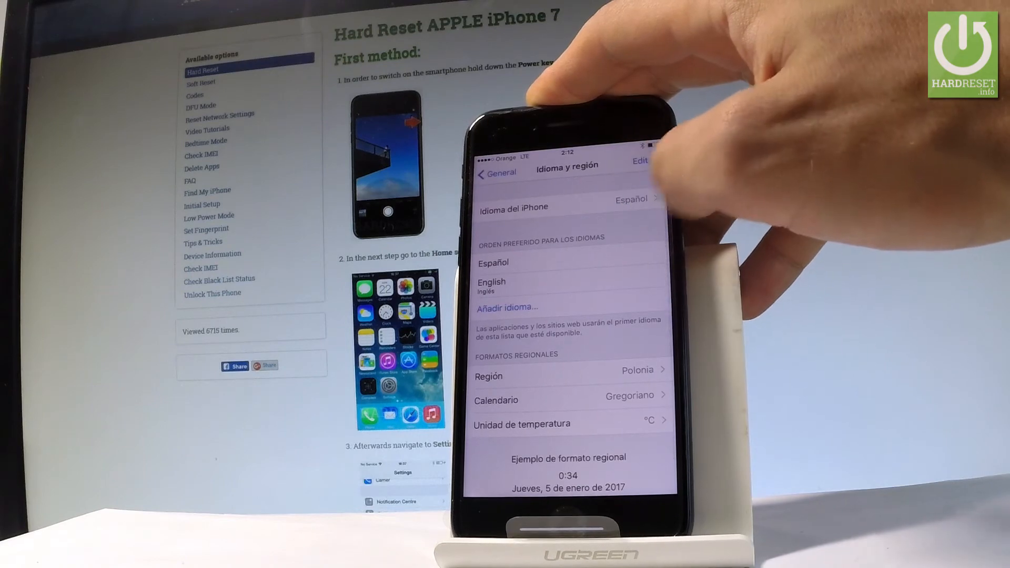
# - Open the Idioma del iPhone language list, where Español is currently checked
pyautogui.click(567, 207)
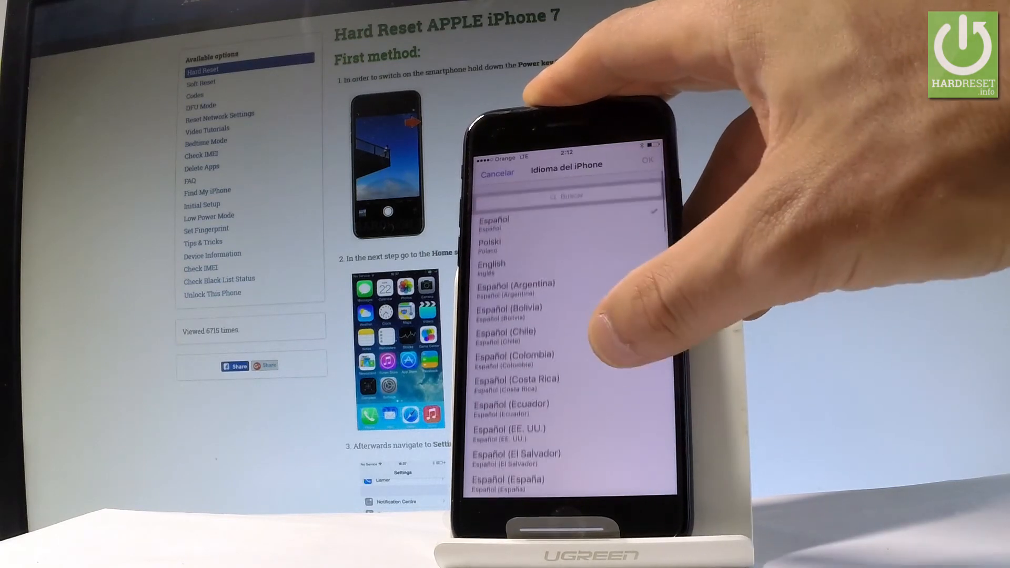